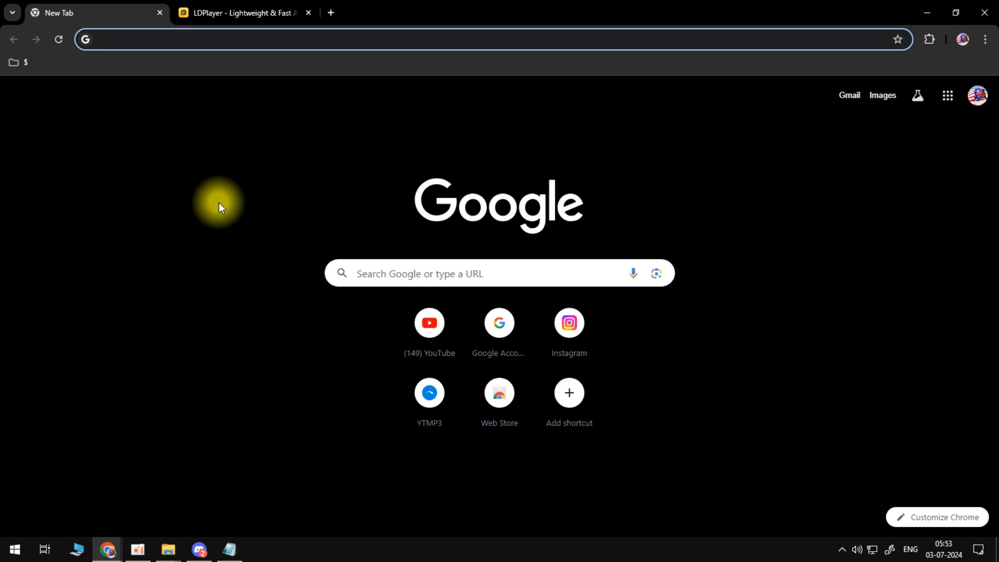
pyautogui.moveTo(255, 13)
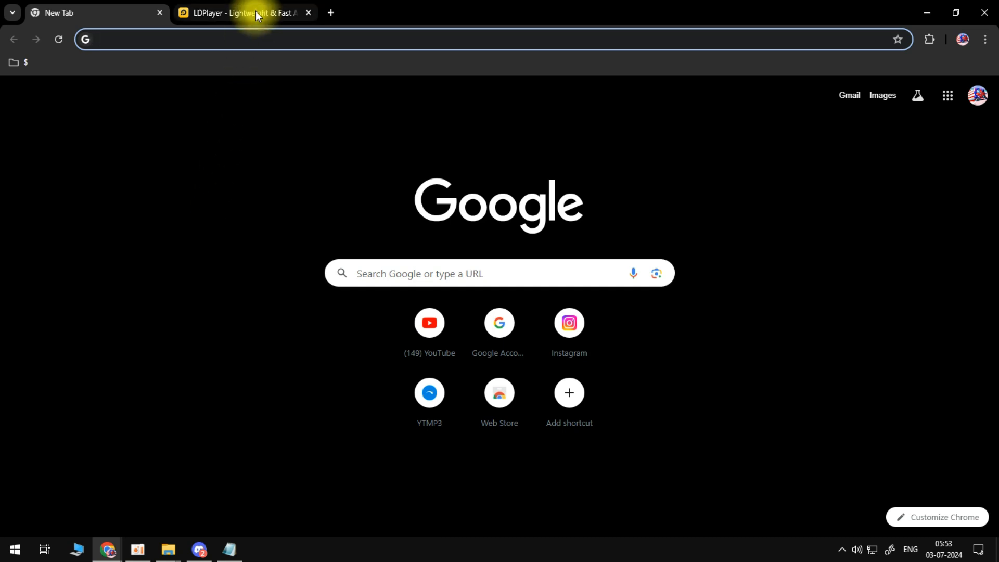
# Download LDPlayer 9 from ldplayer.net and save the installer file to the computer
pyautogui.click(245, 13)
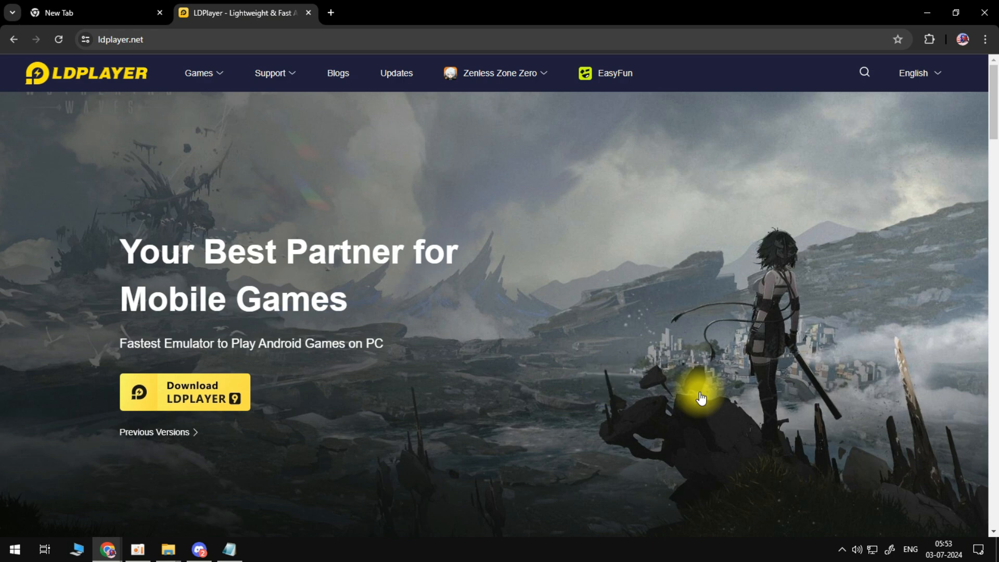
pyautogui.scroll(-3)
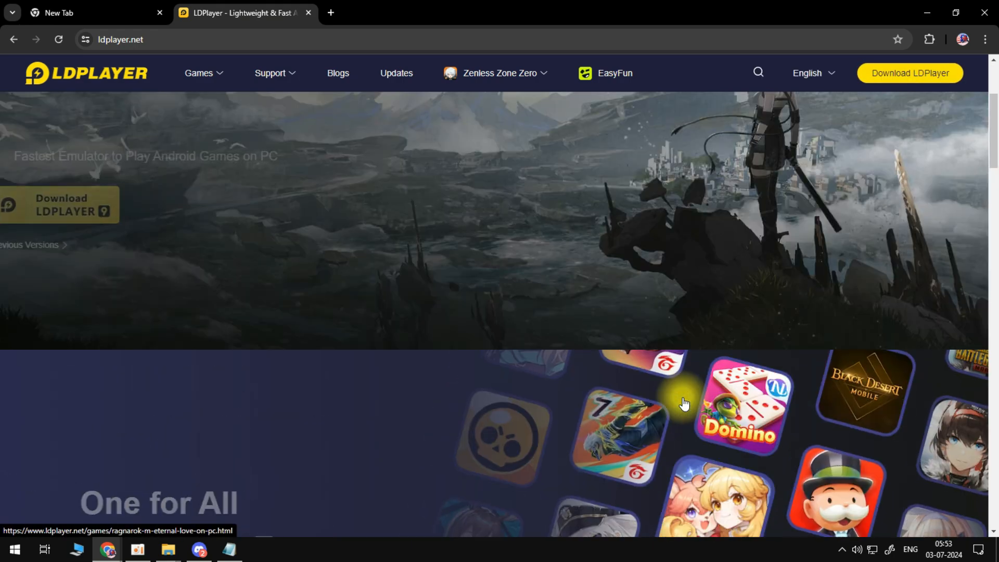
pyautogui.scroll(3)
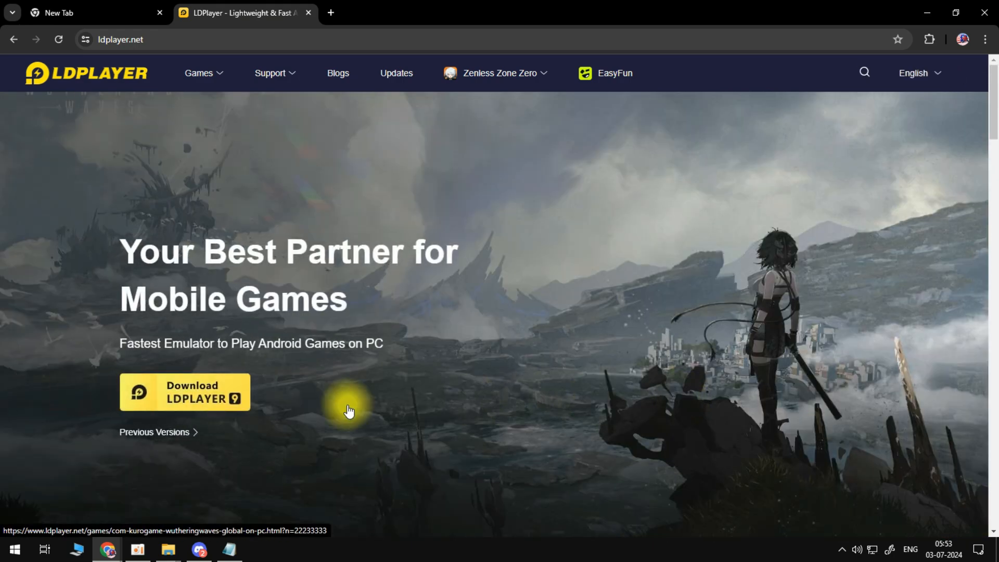
pyautogui.moveTo(204, 406)
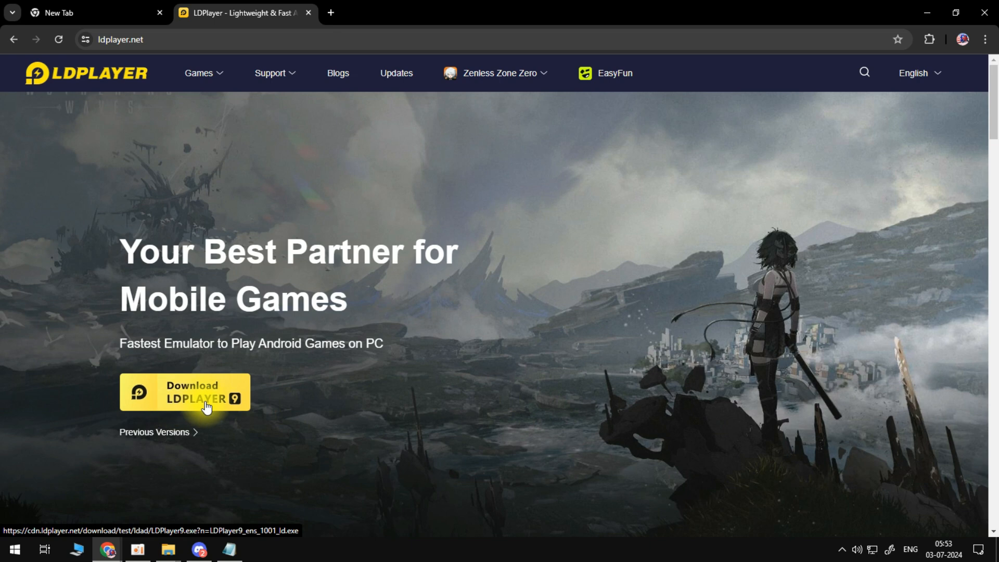
pyautogui.click(185, 393)
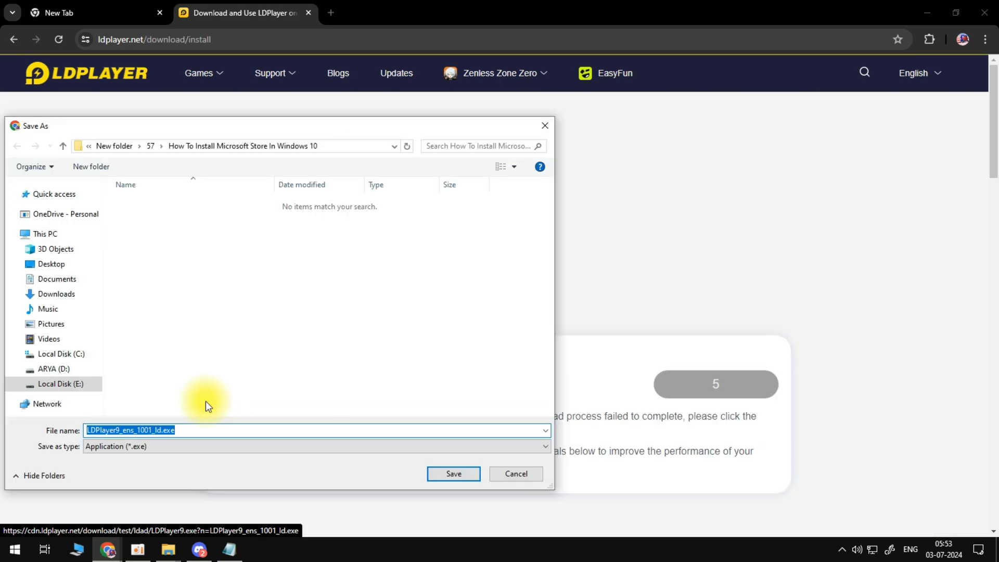
pyautogui.click(453, 473)
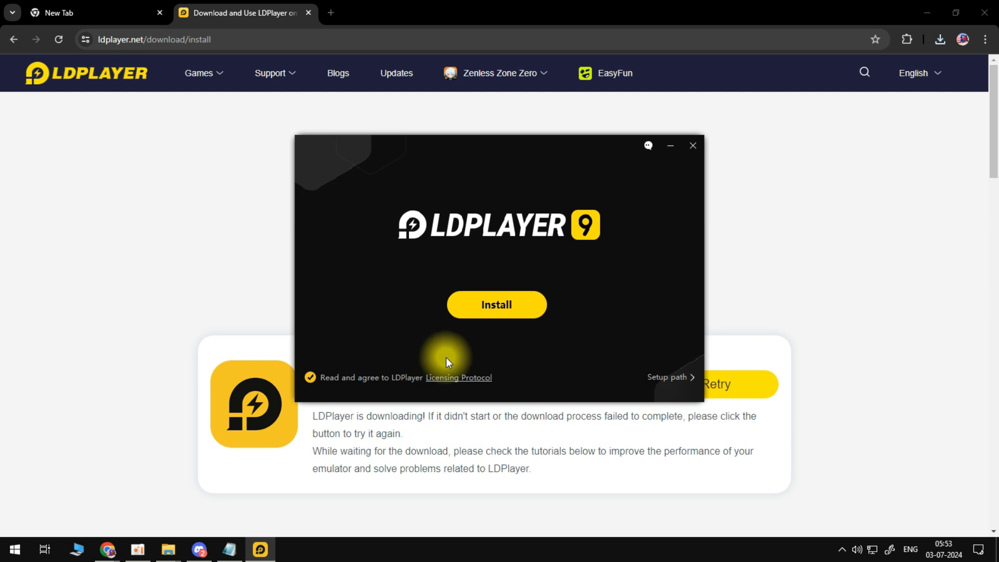
pyautogui.moveTo(454, 334)
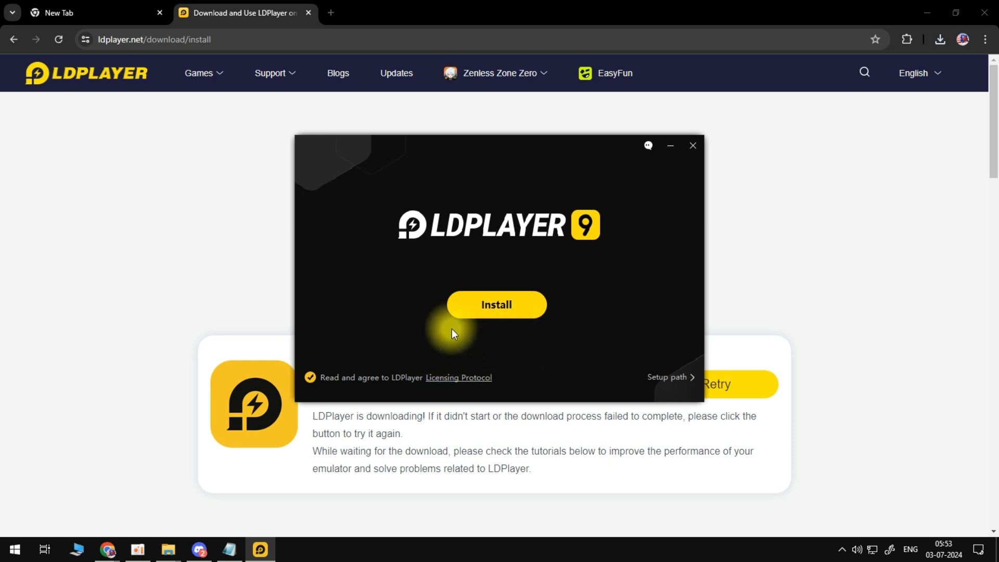
# Start installing LDPlayer 9, rejecting the Opera GX and 360 Total Security offers
pyautogui.click(497, 304)
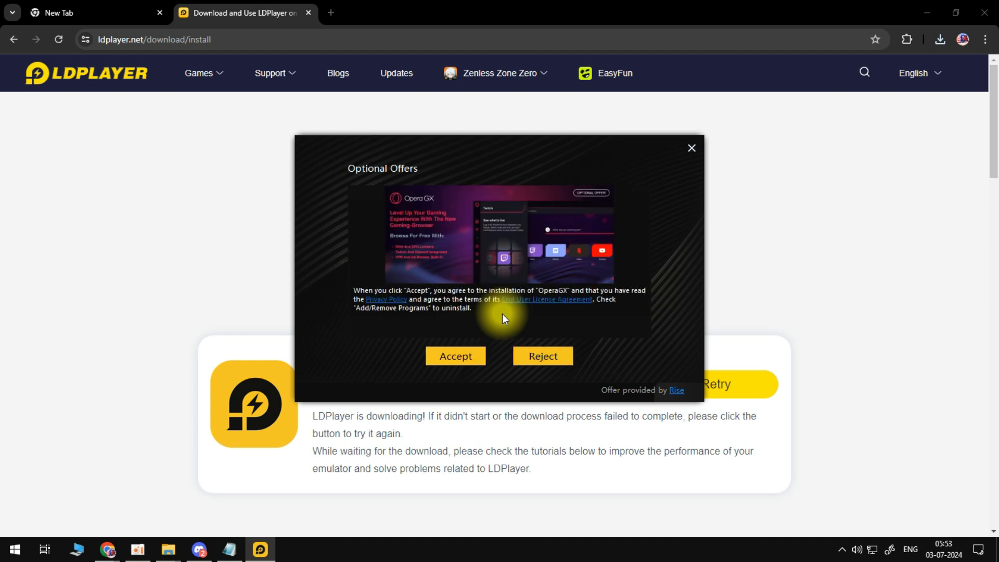
pyautogui.click(542, 356)
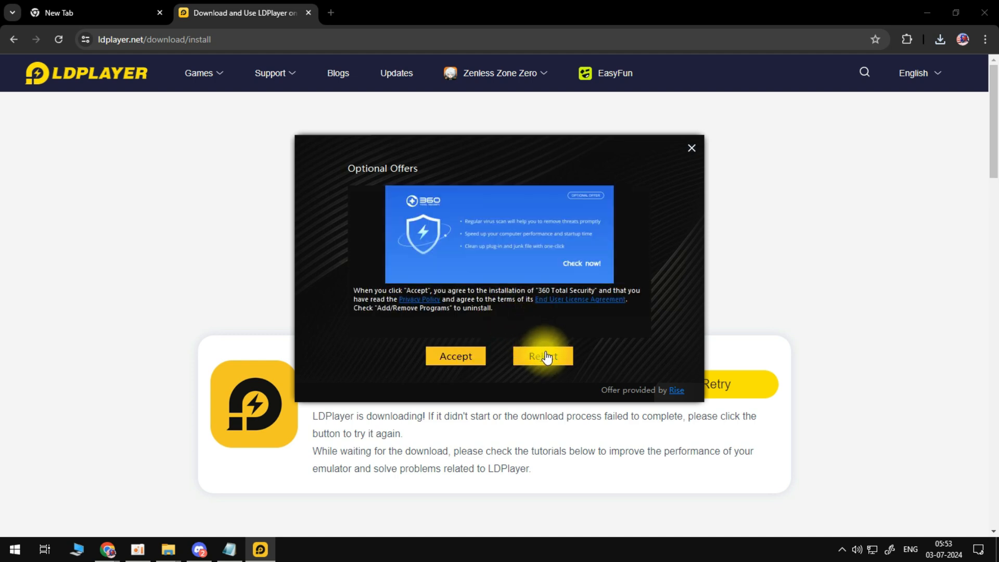
pyautogui.click(542, 356)
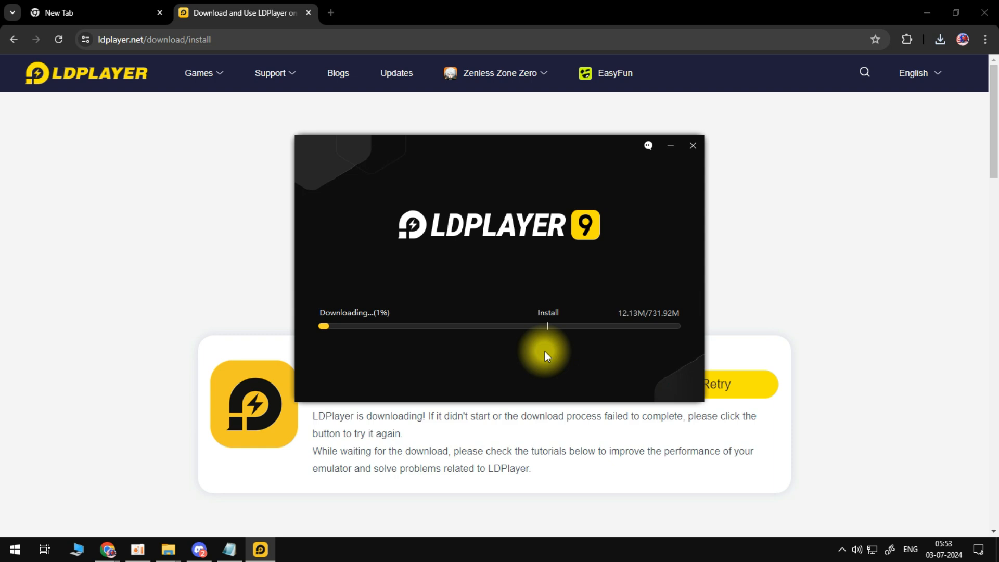